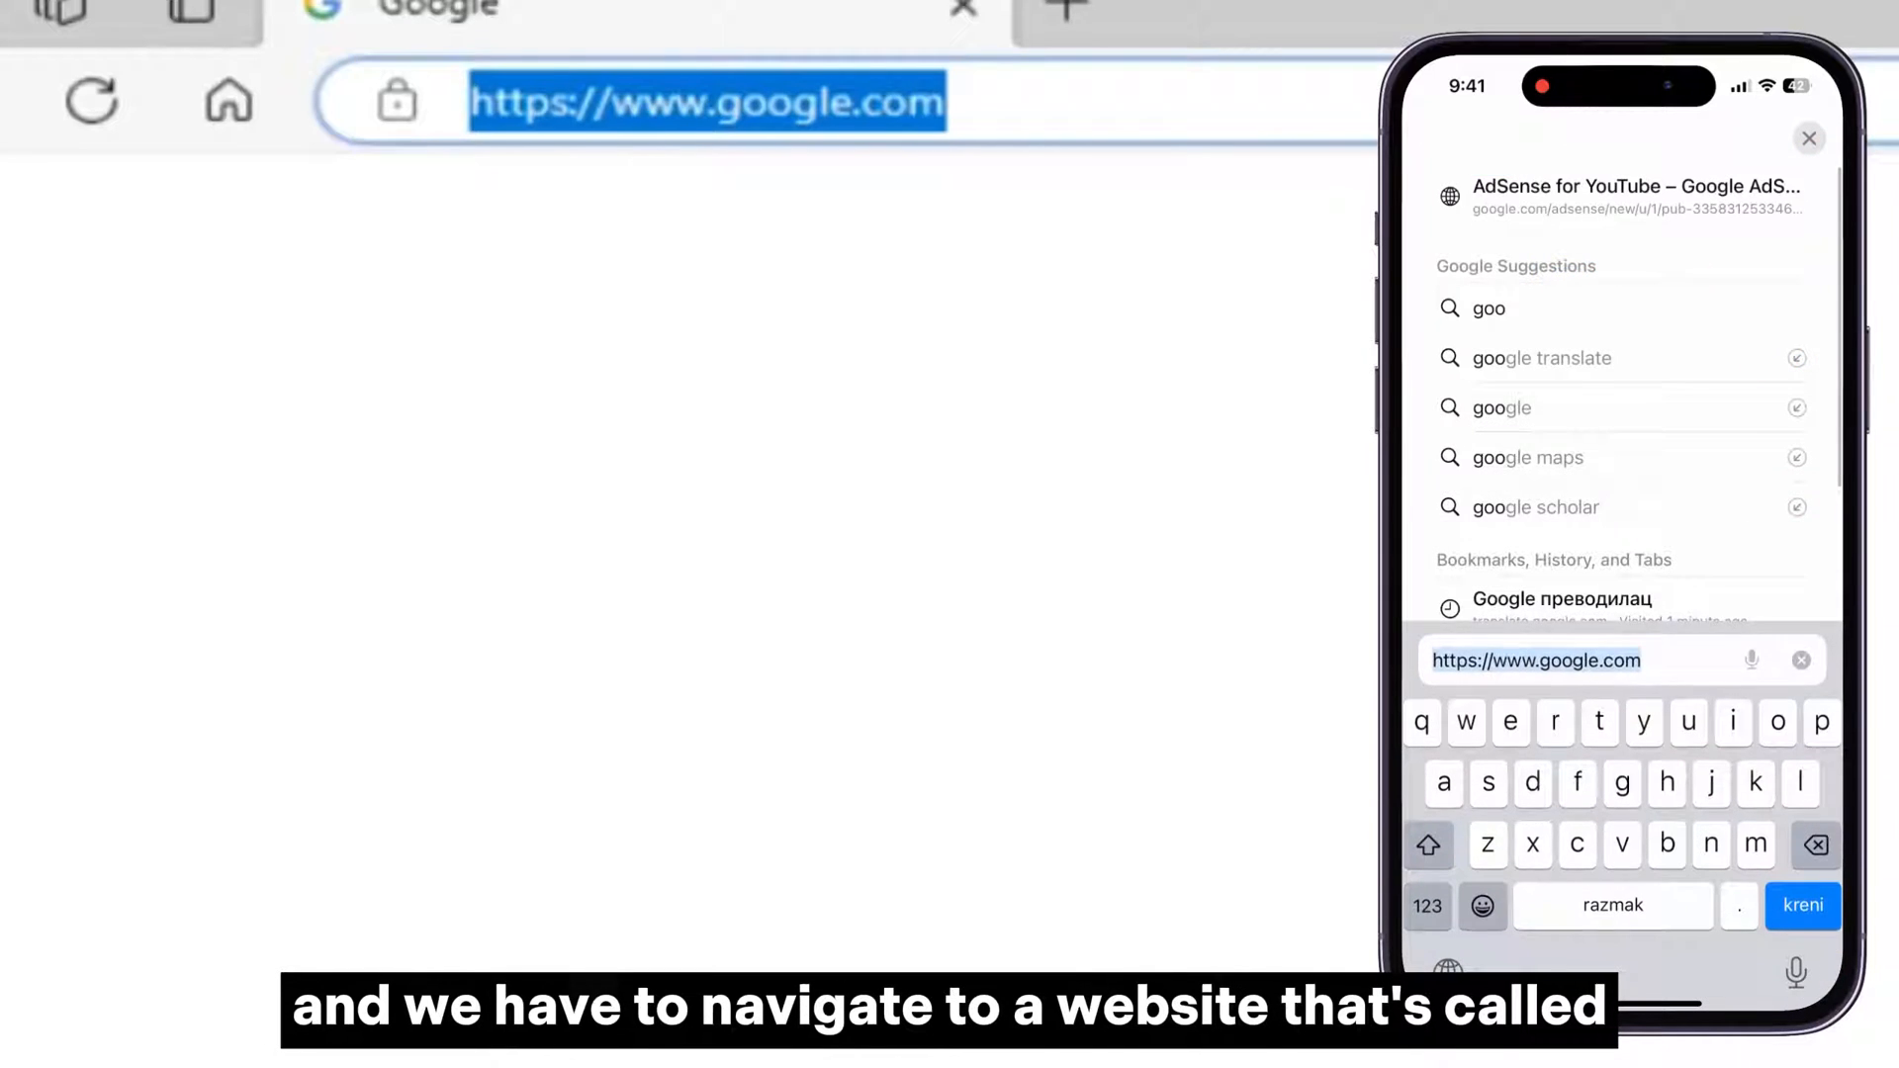
Navigate Edge to pairdrop.net.
text(pairdrop.net)
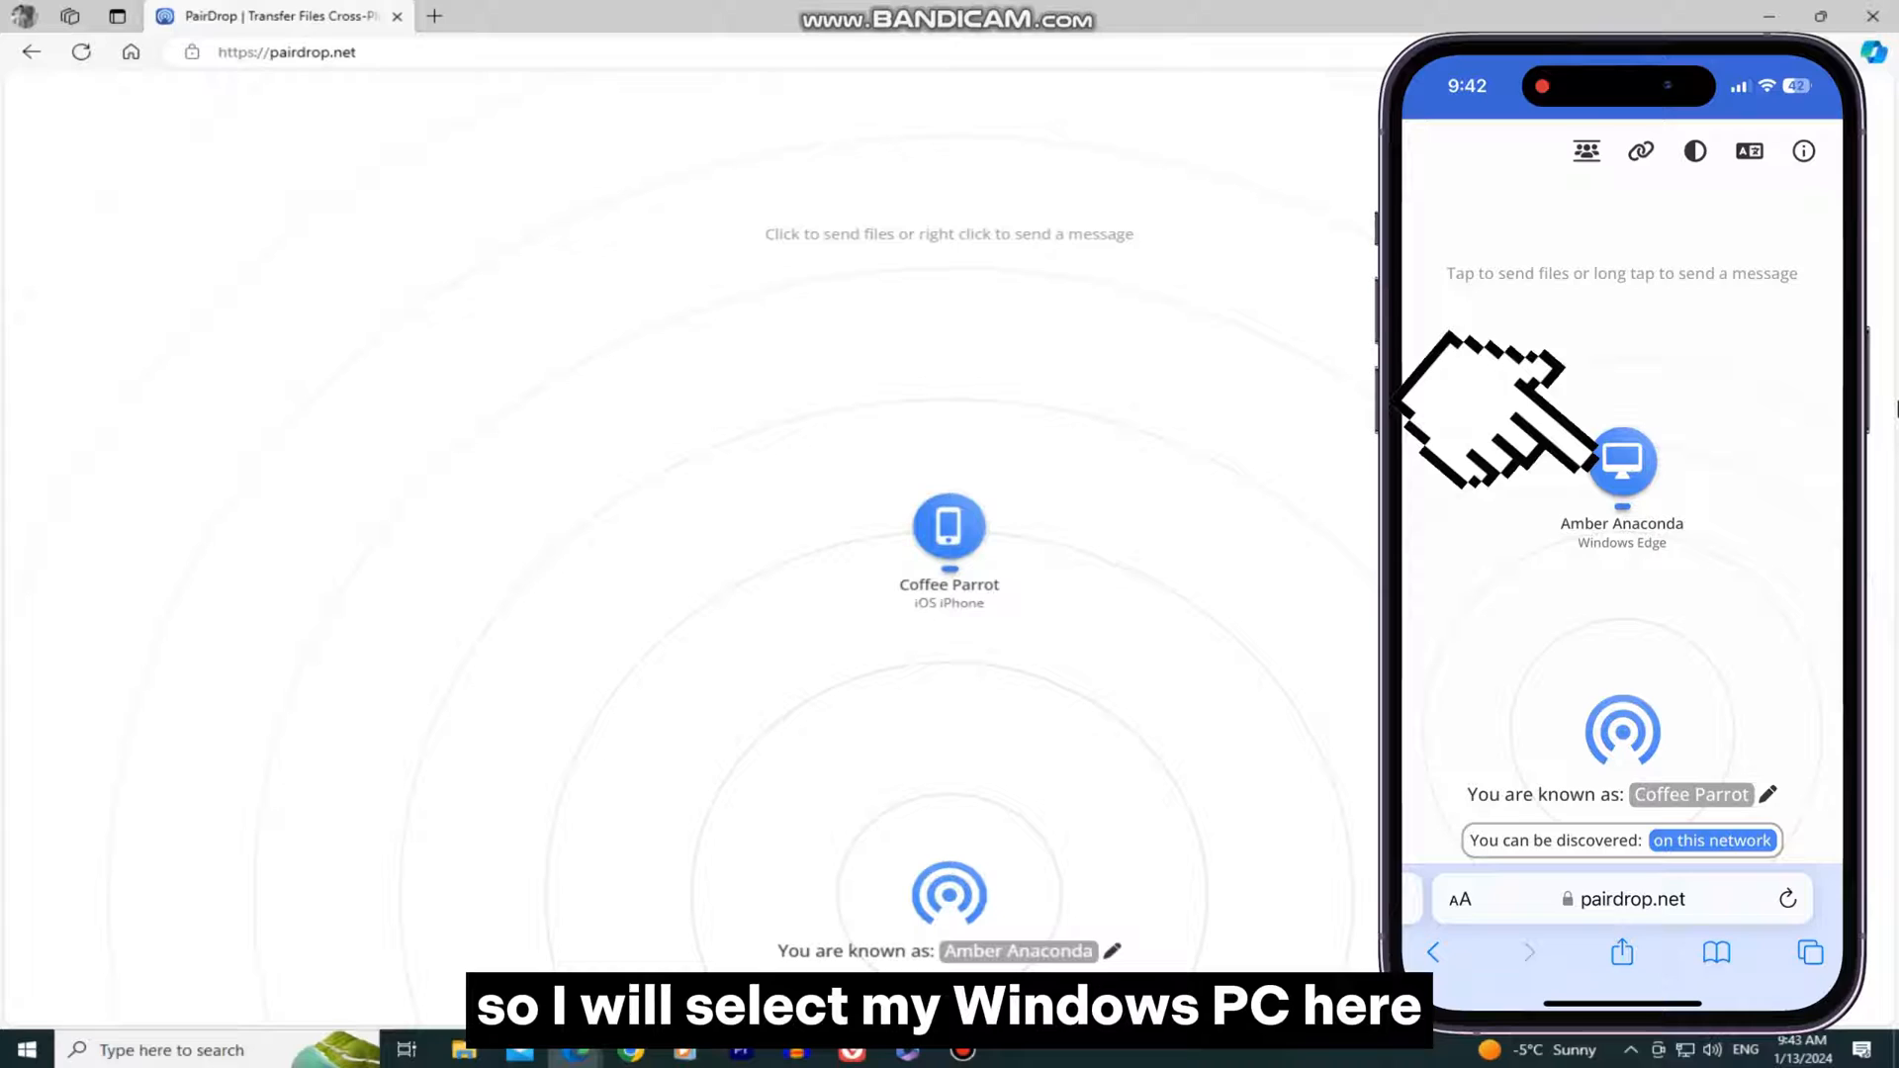
On the iPhone, choose the Windows PC peer Amber Anaconda as the recipient.
click(1622, 463)
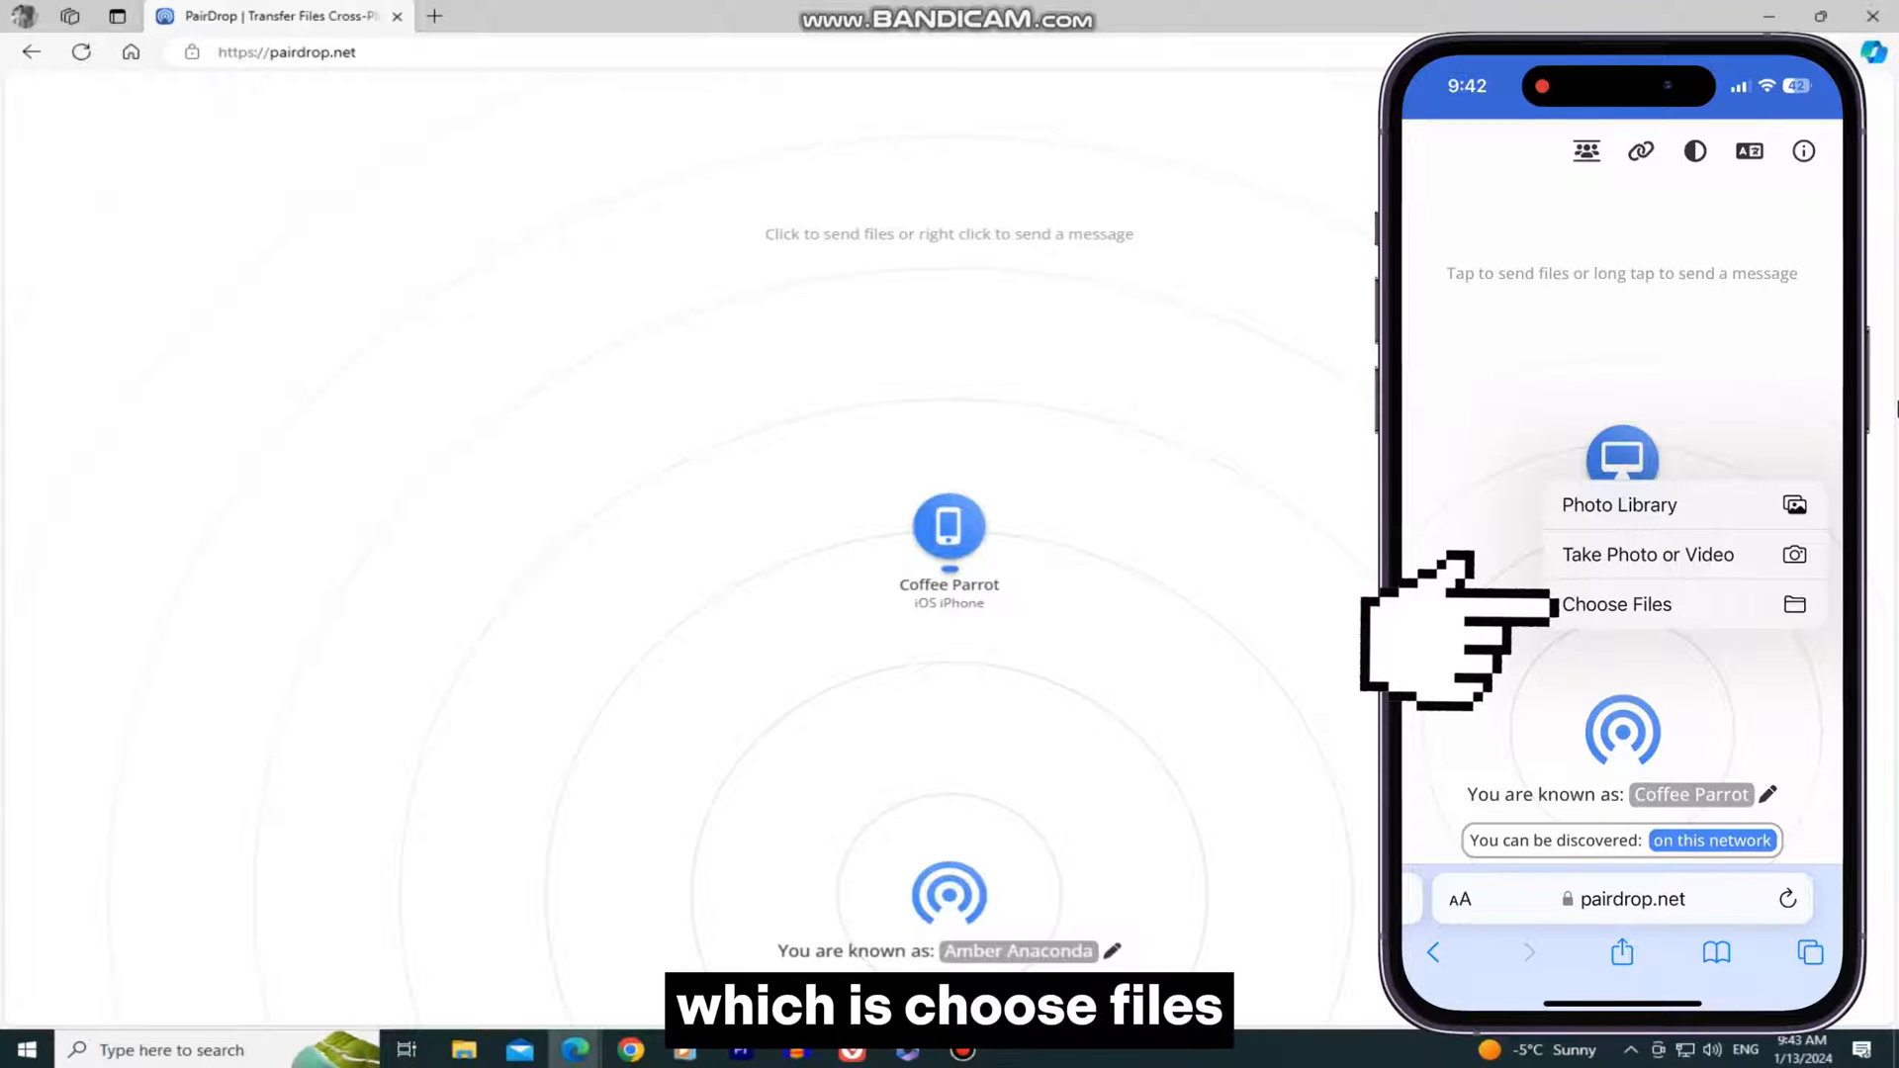
From the phone's Recents, send mixkit-arabian-mystery-harp-notification-2489 2.wav to the PC.
click(1618, 606)
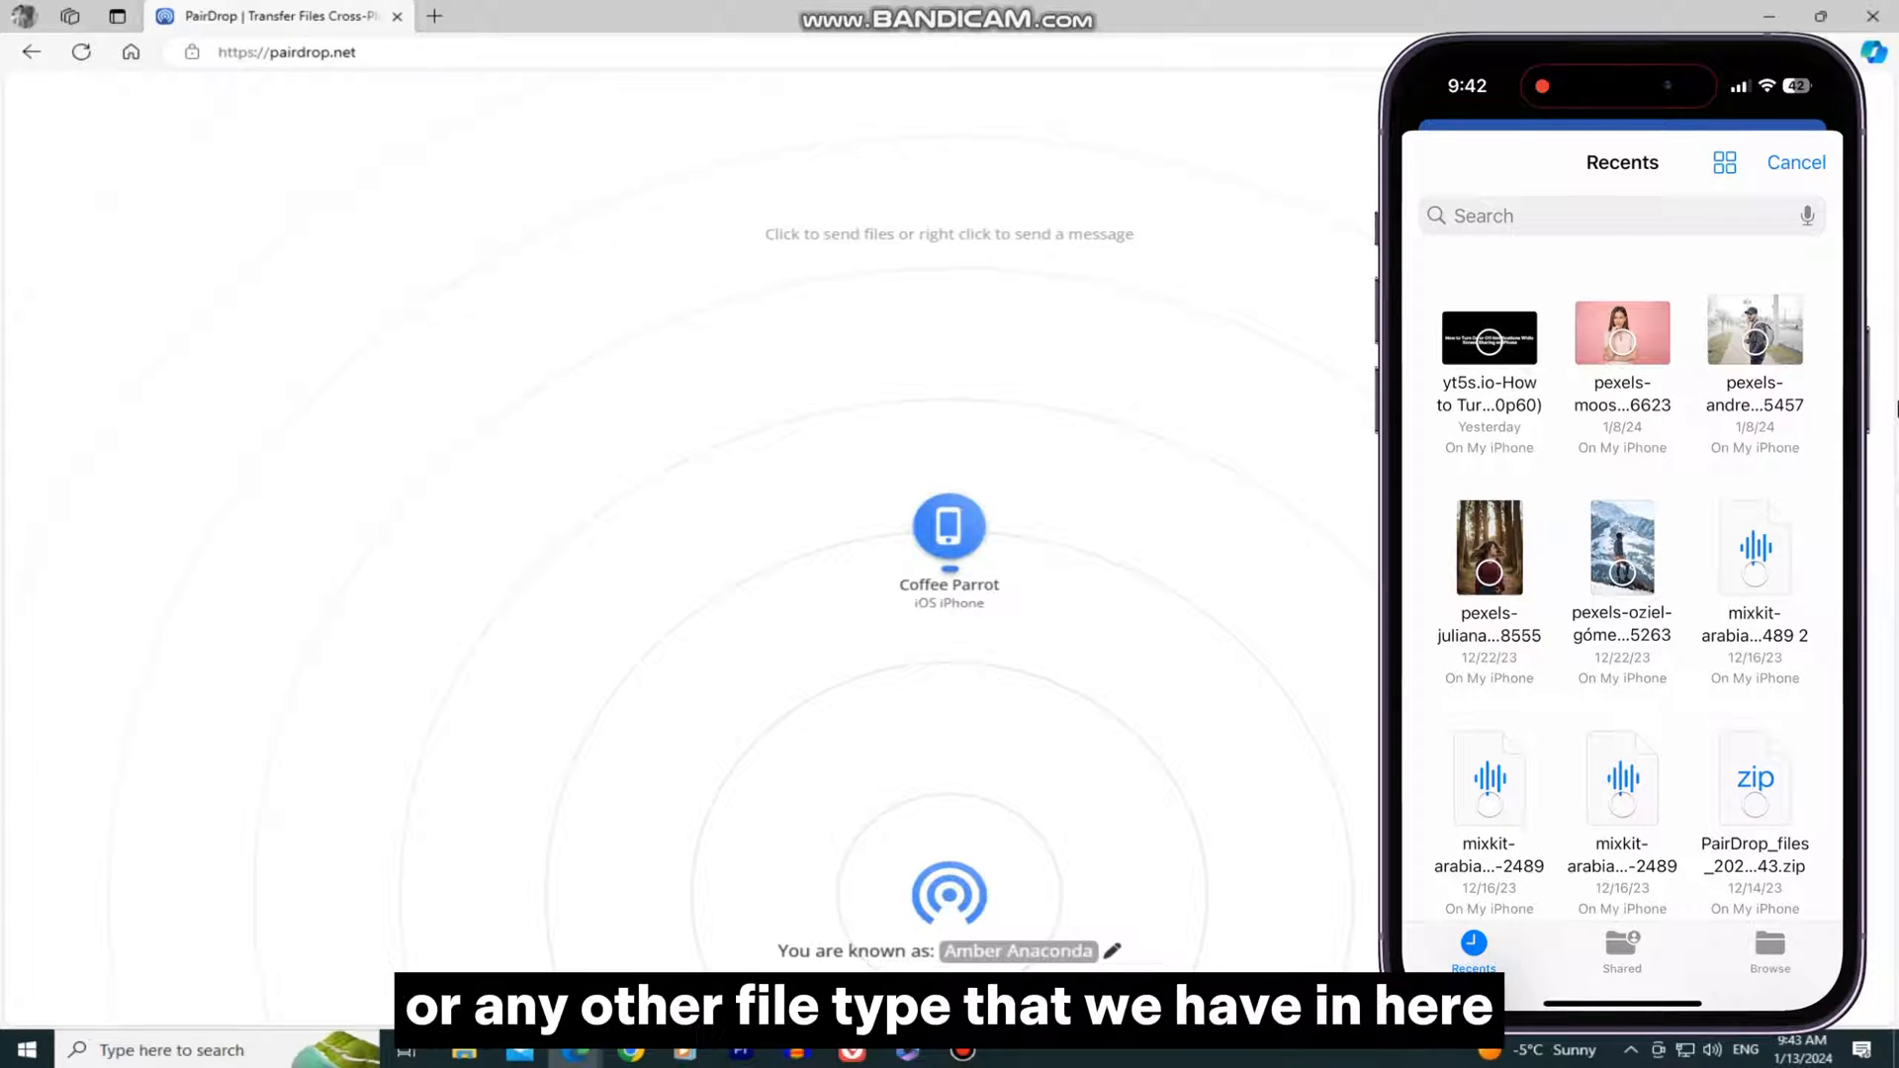
click(1755, 546)
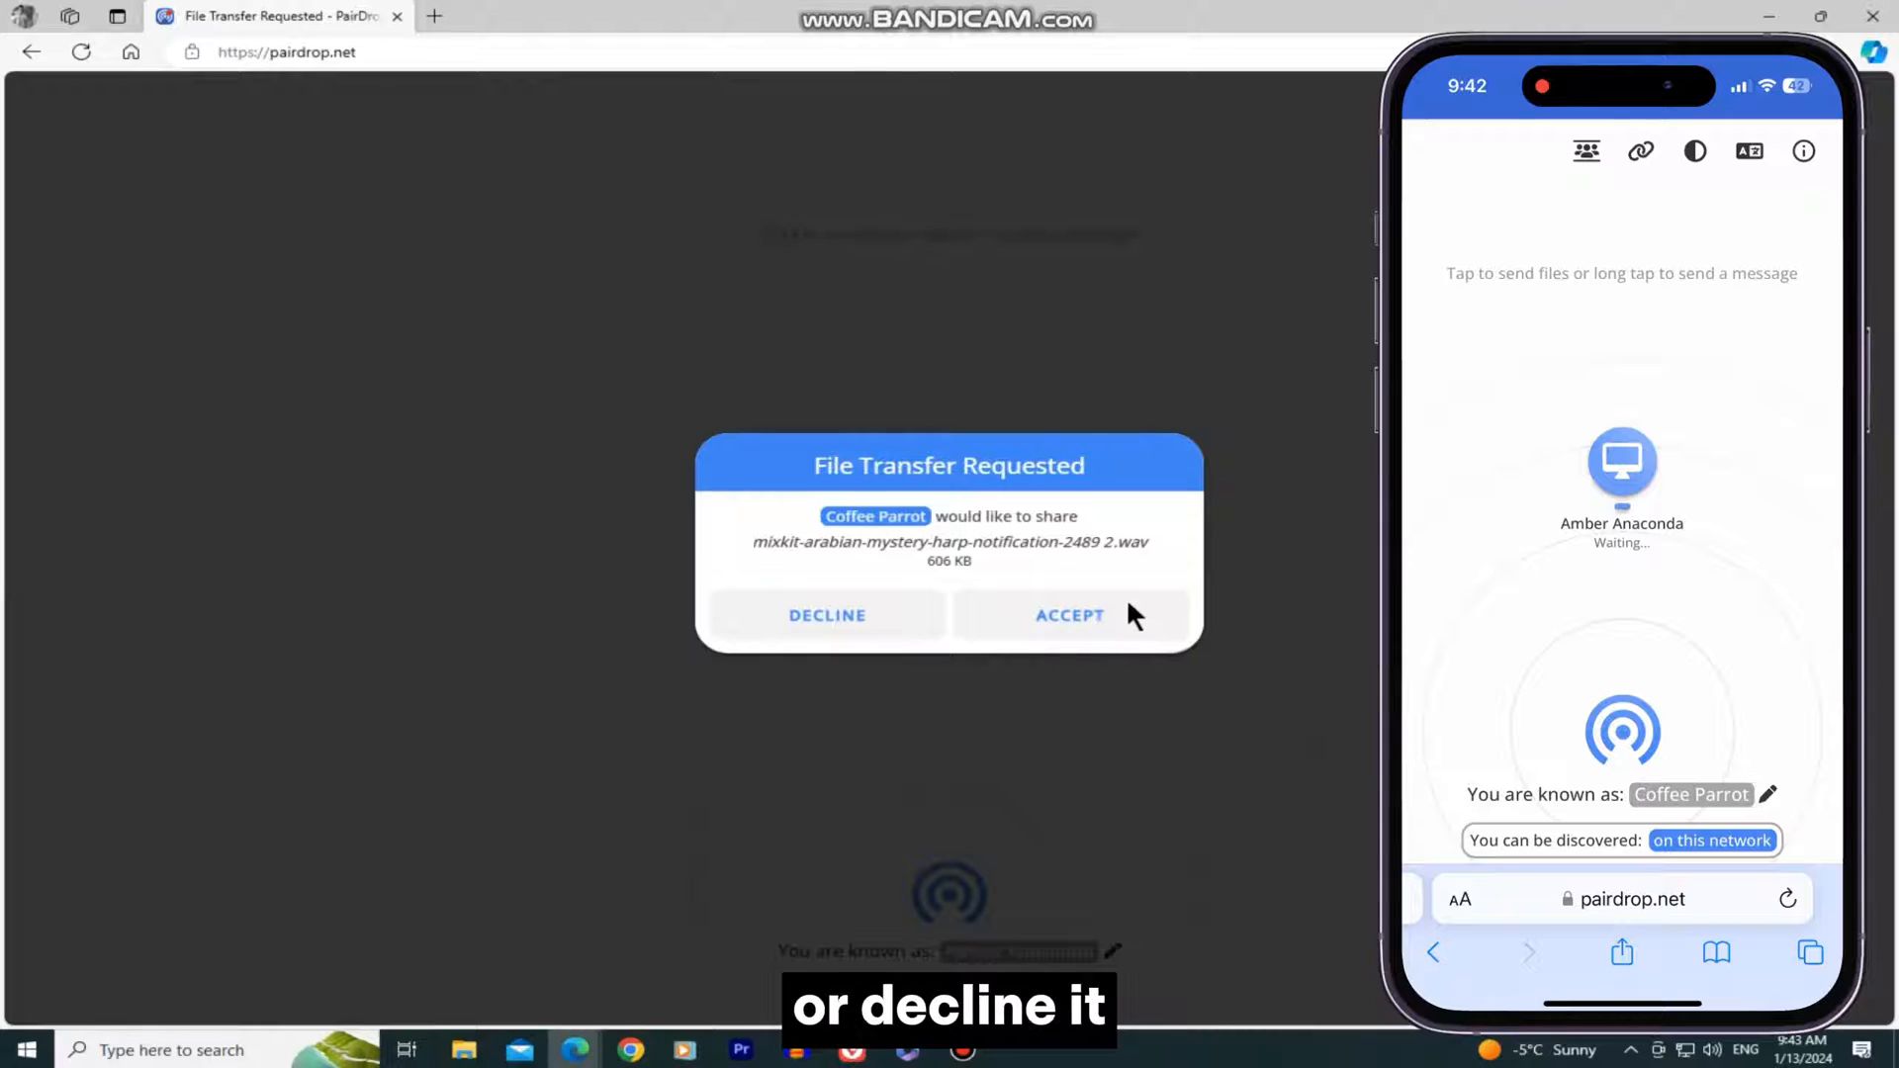
Accept the incoming harp WAV transfer on the PC and download the file.
click(1068, 615)
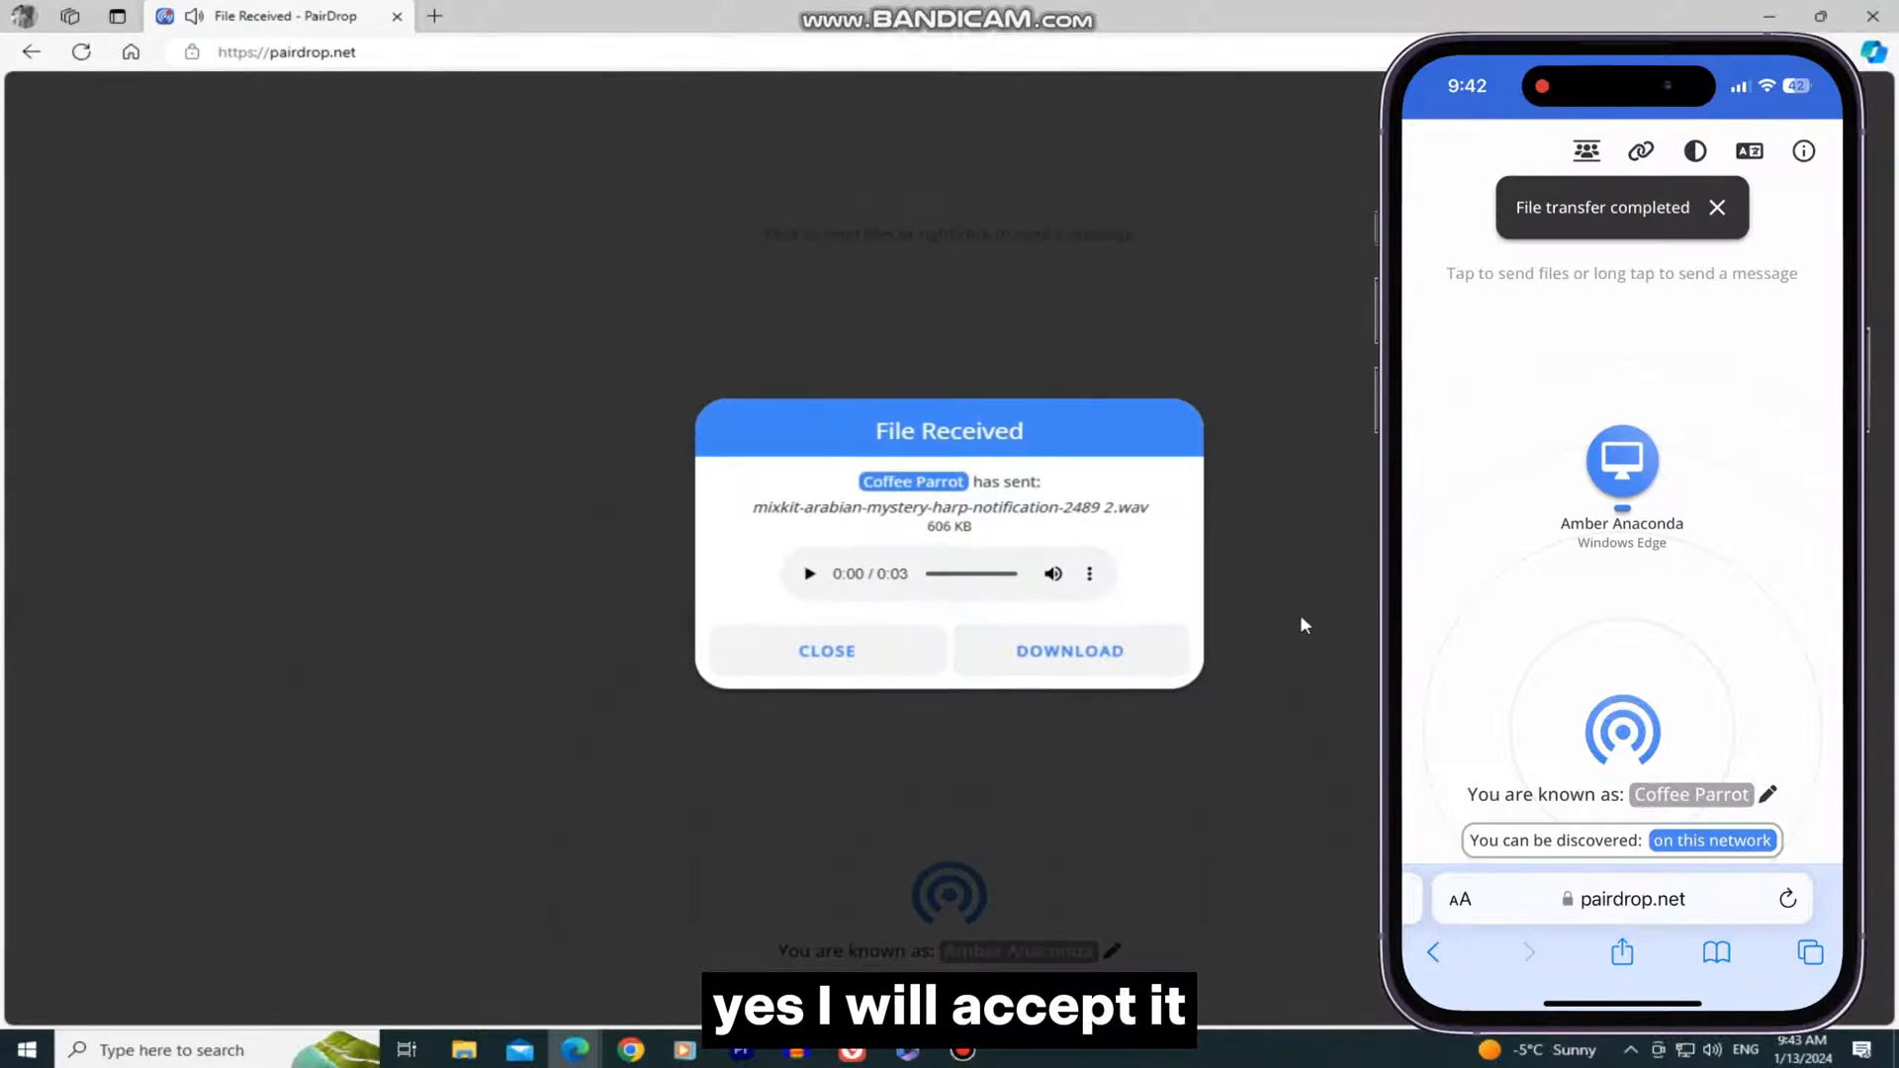
click(1069, 651)
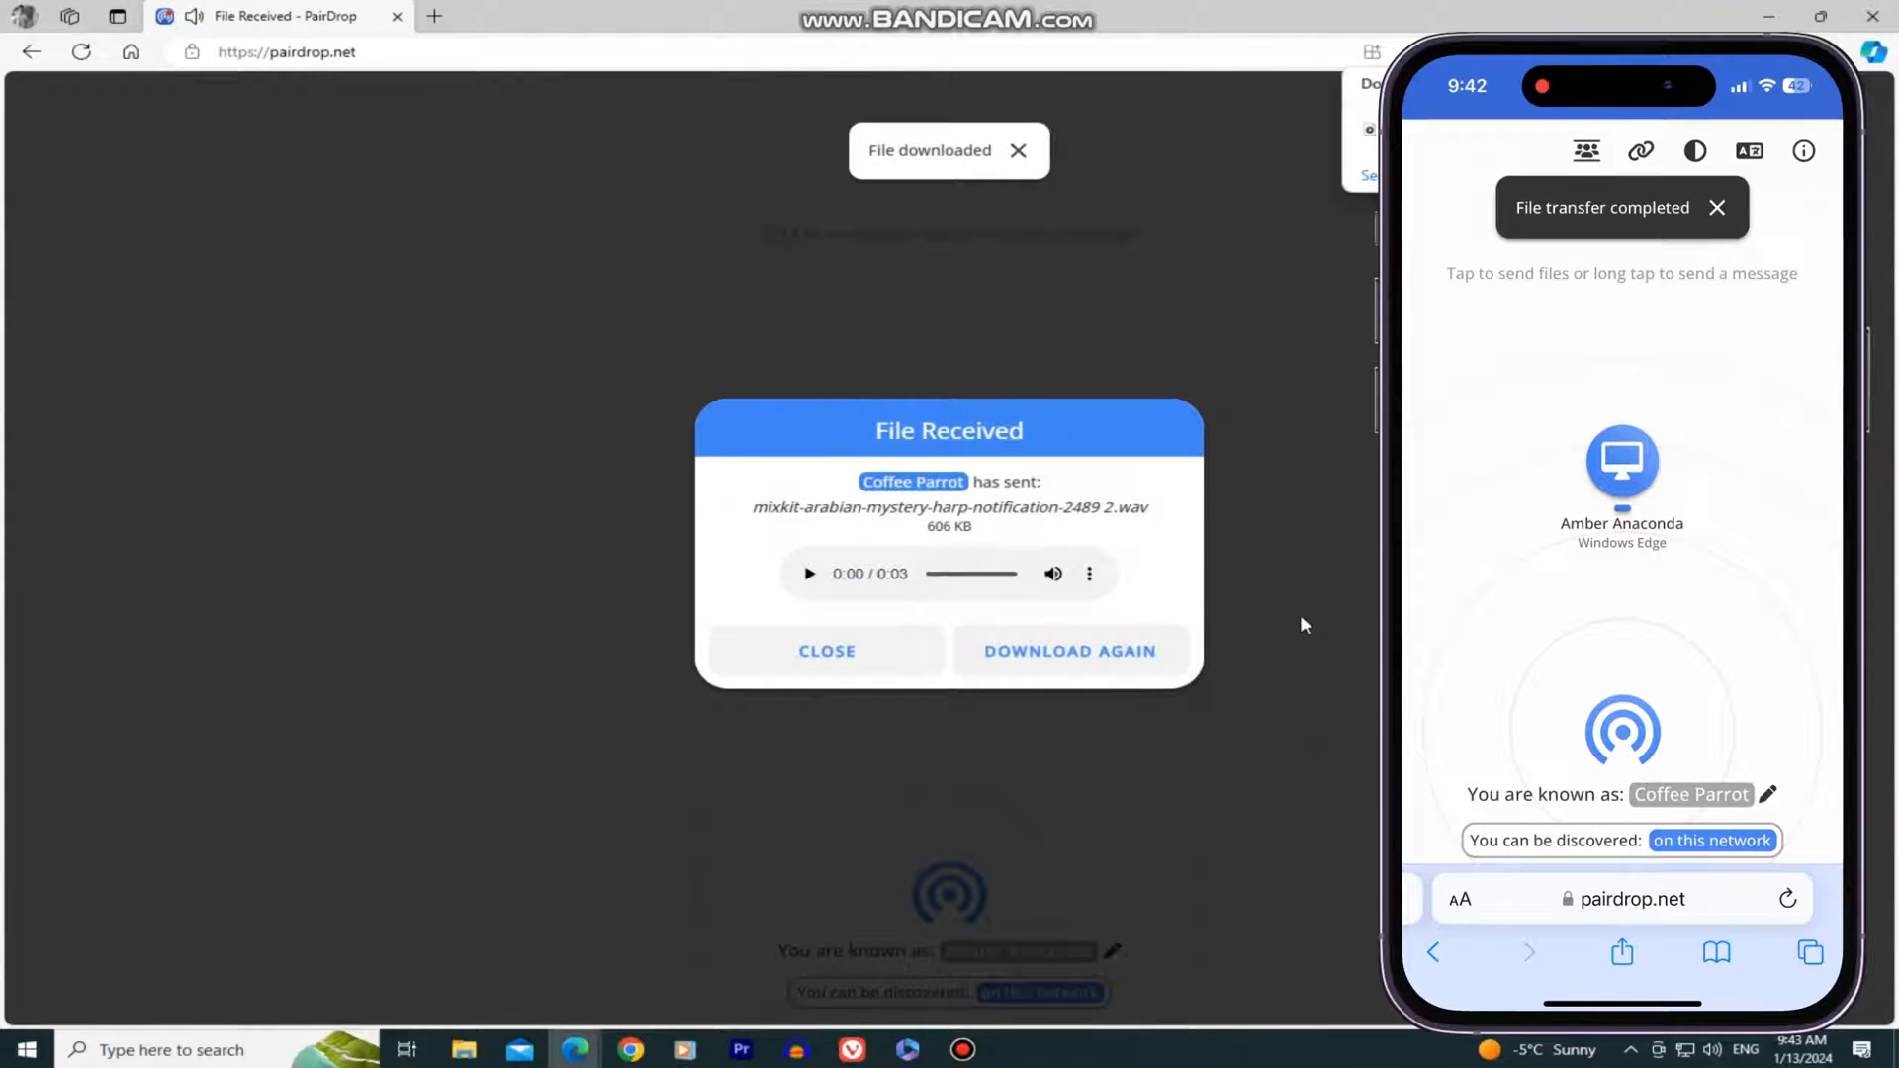